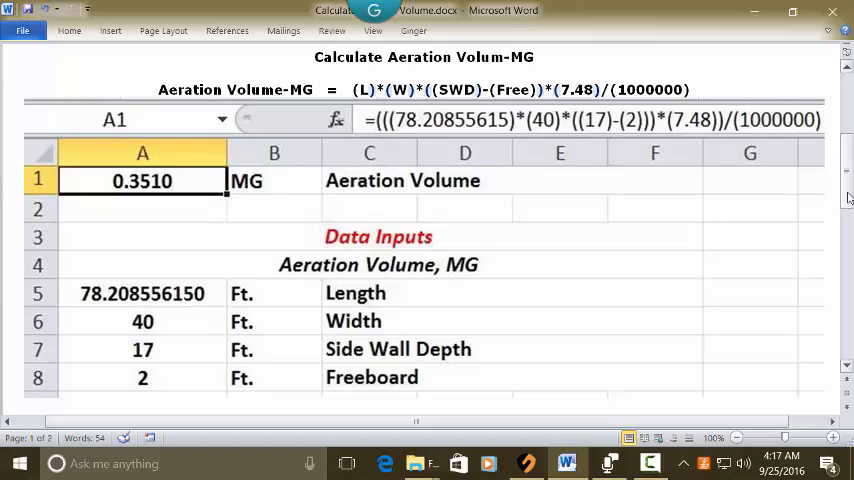
# - Scroll to the document top and place the cursor before the 'Calculate Aeration Volum-MG' heading
pyautogui.scroll(3)
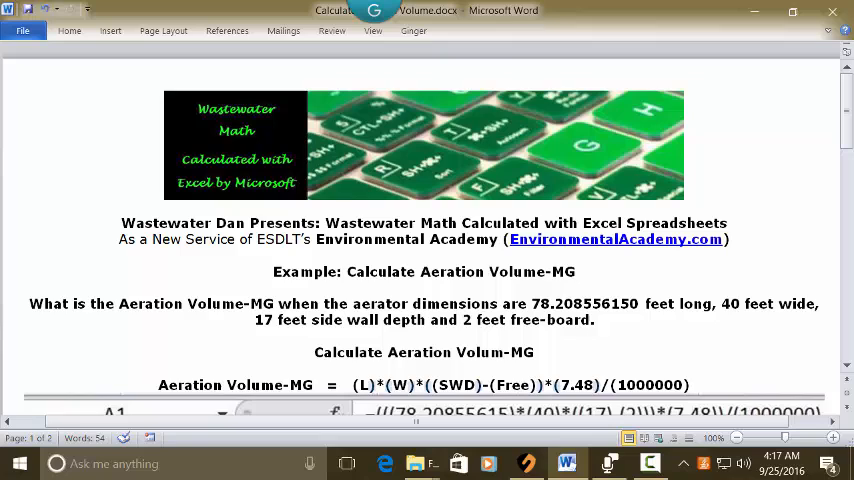
pyautogui.click(314, 352)
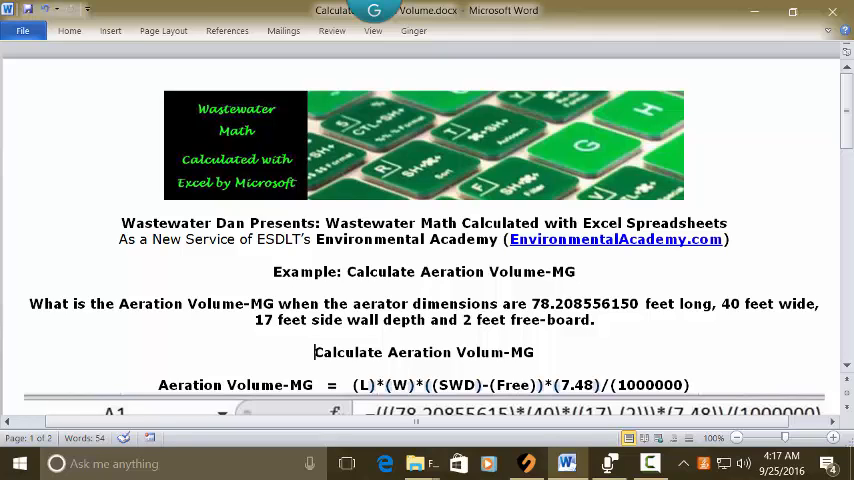